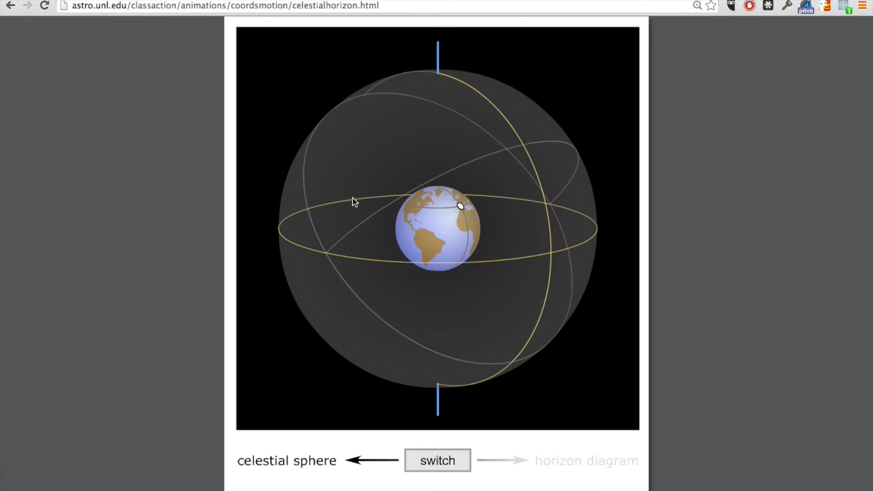
pyautogui.moveTo(414, 168)
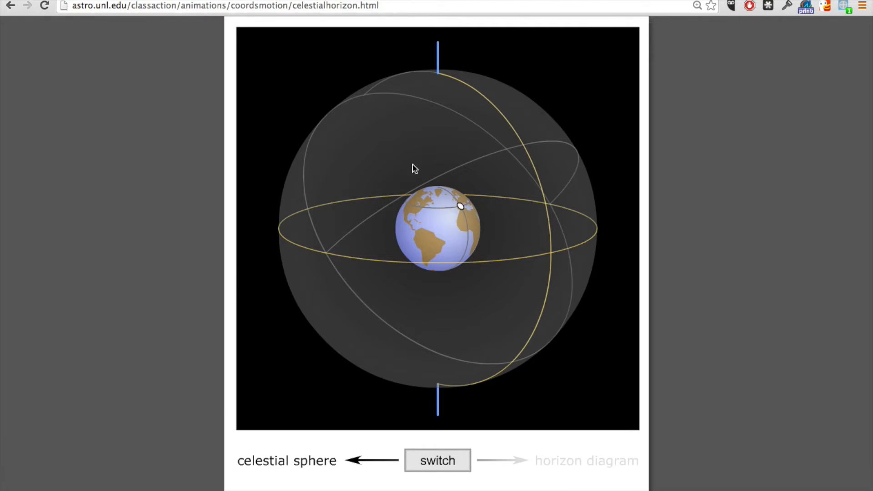
pyautogui.moveTo(404, 177)
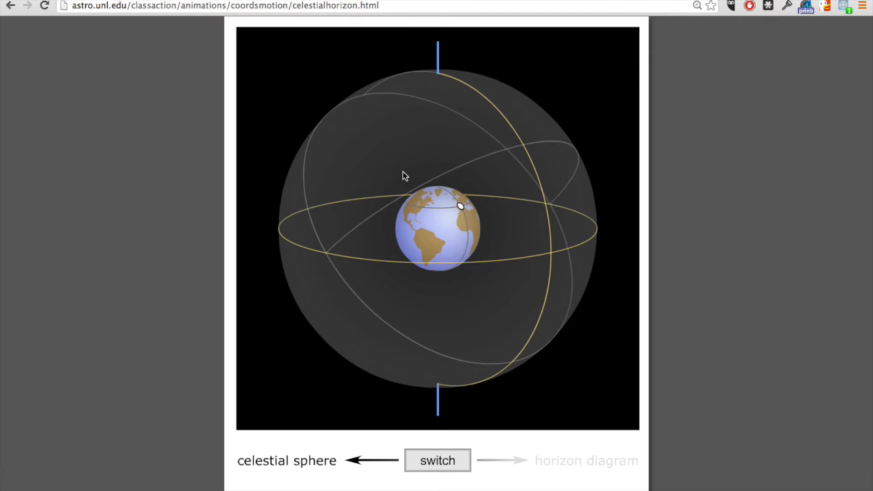
pyautogui.moveTo(424, 197)
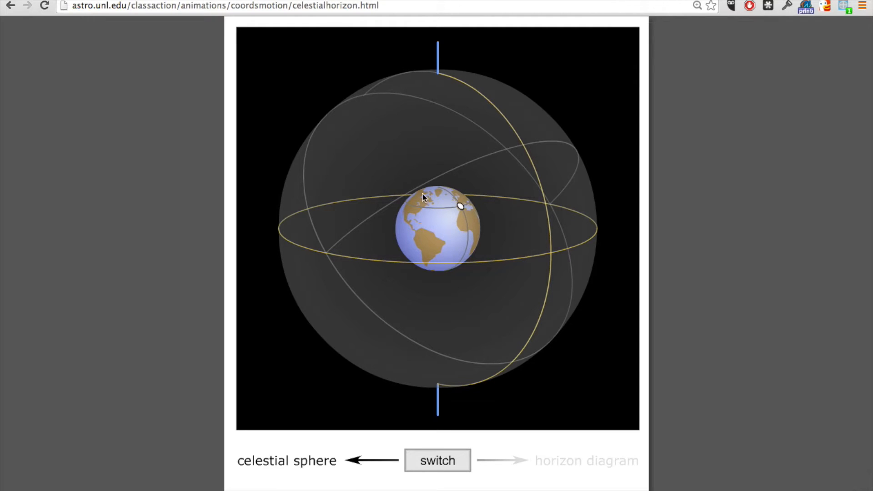
pyautogui.moveTo(404, 83)
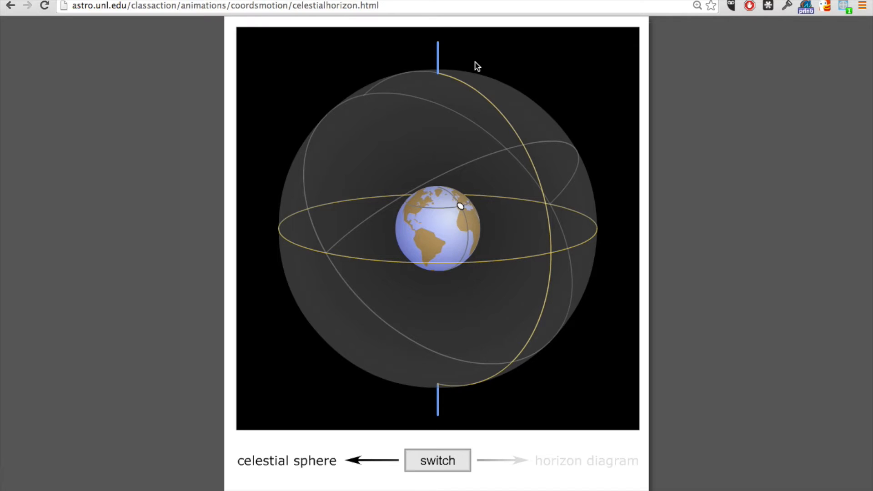
pyautogui.moveTo(437, 74)
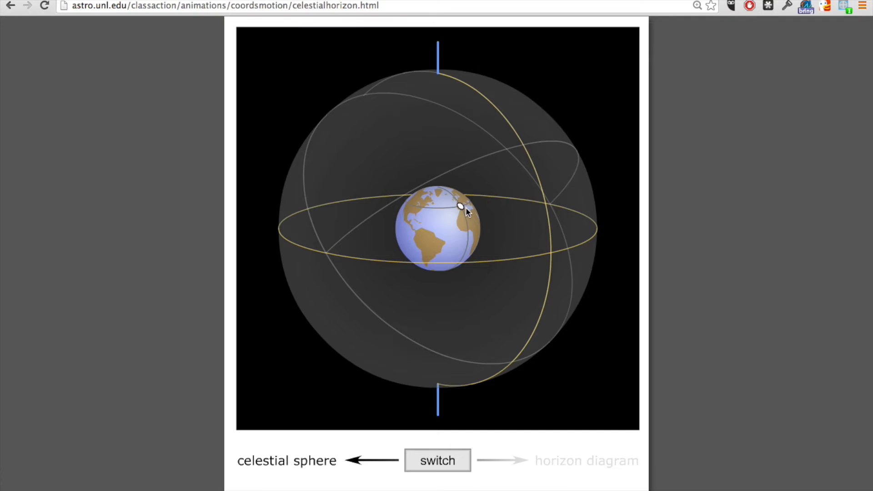
pyautogui.moveTo(421, 370)
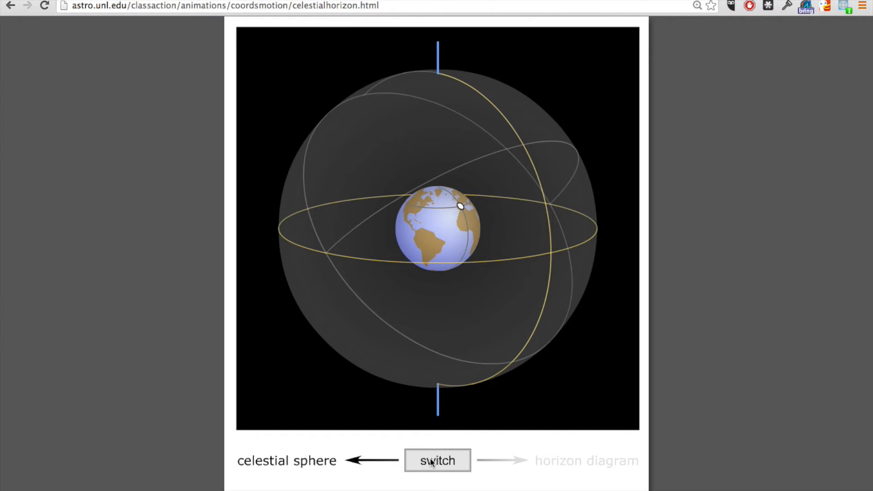
# Step: Switch from the Earth to the horizon diagram with the stick figure on a green plane
pyautogui.click(437, 459)
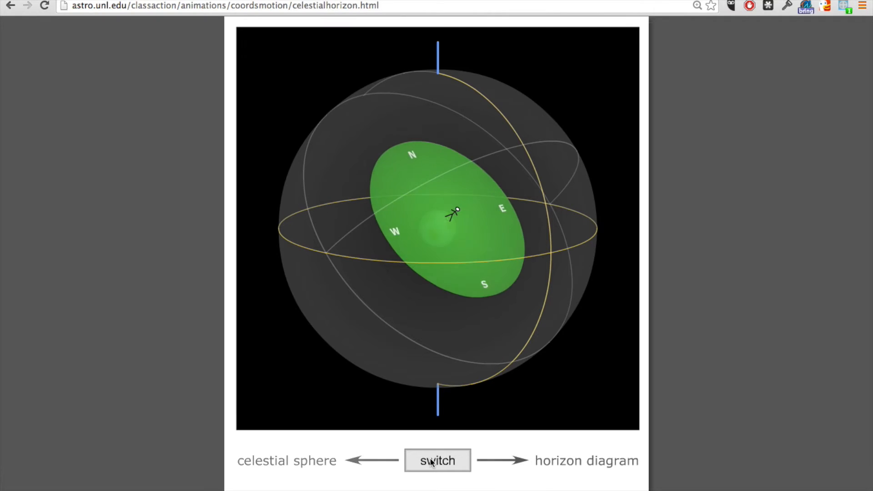
pyautogui.click(436, 461)
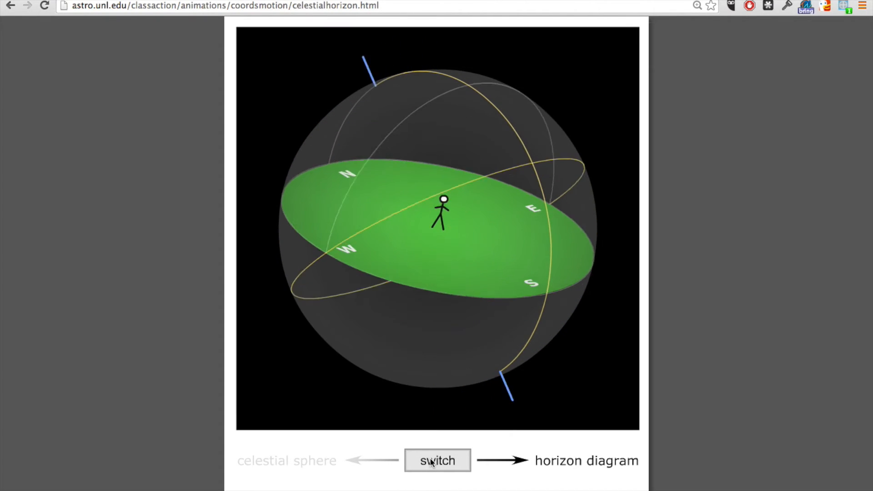
pyautogui.click(437, 459)
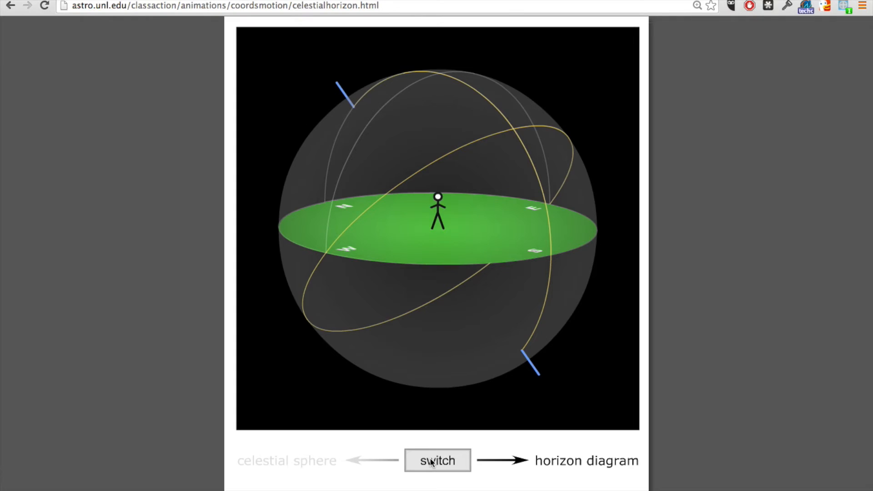
pyautogui.moveTo(439, 247)
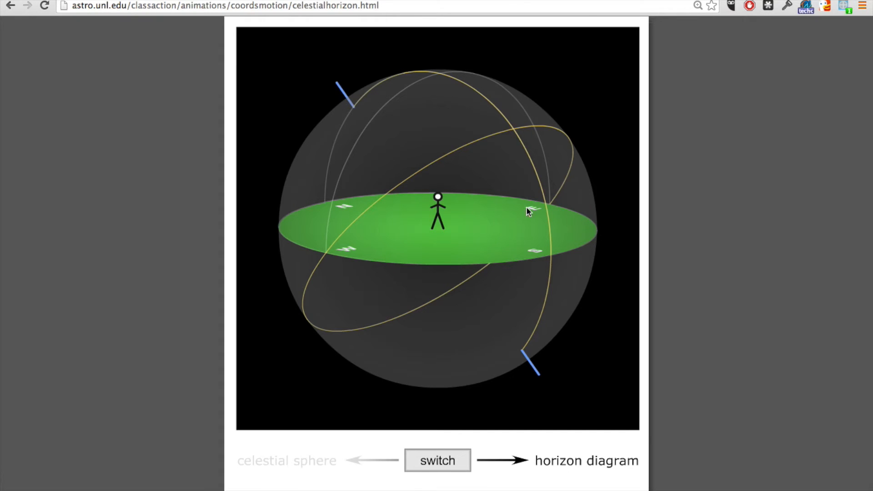
# Step: Tilt the sphere to an overhead view with N, E, S, W around the observer
pyautogui.click(522, 207)
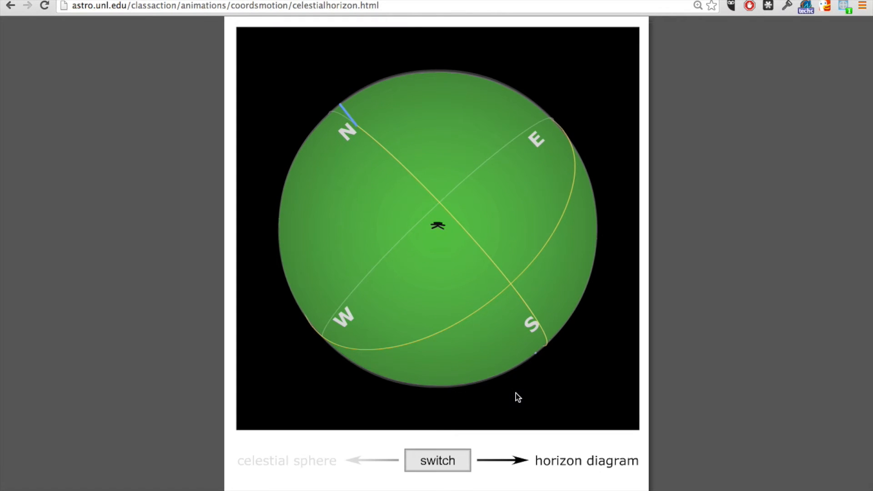
pyautogui.moveTo(512, 359)
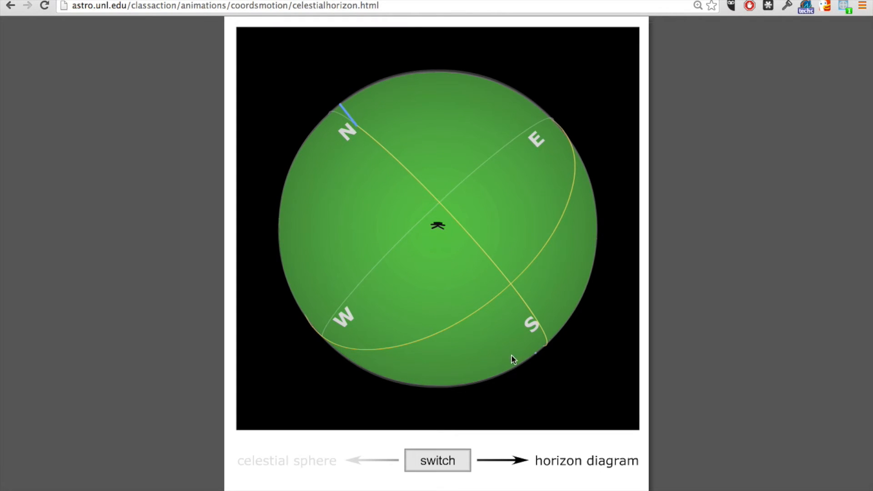
pyautogui.moveTo(496, 367)
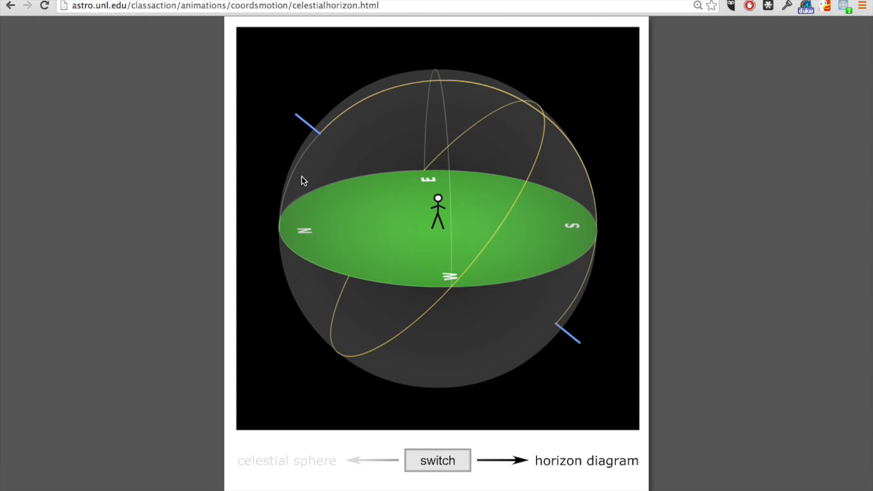
pyautogui.moveTo(268, 233)
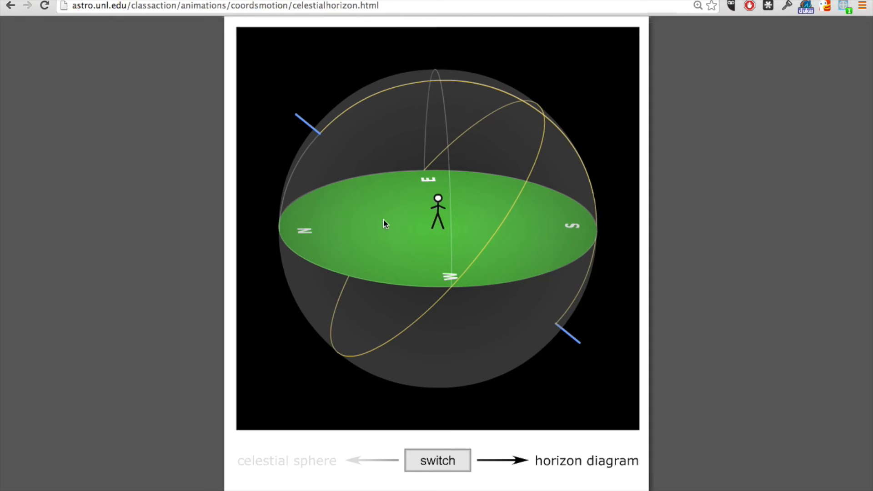
pyautogui.moveTo(544, 206)
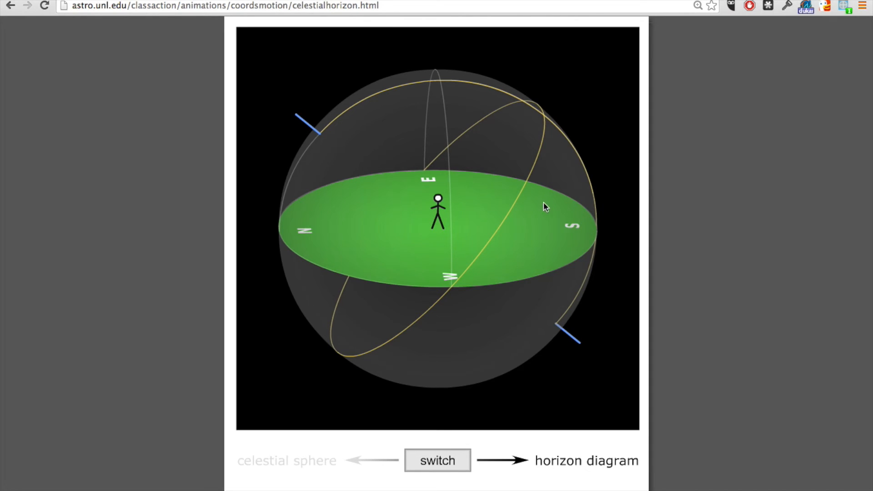
pyautogui.moveTo(466, 173)
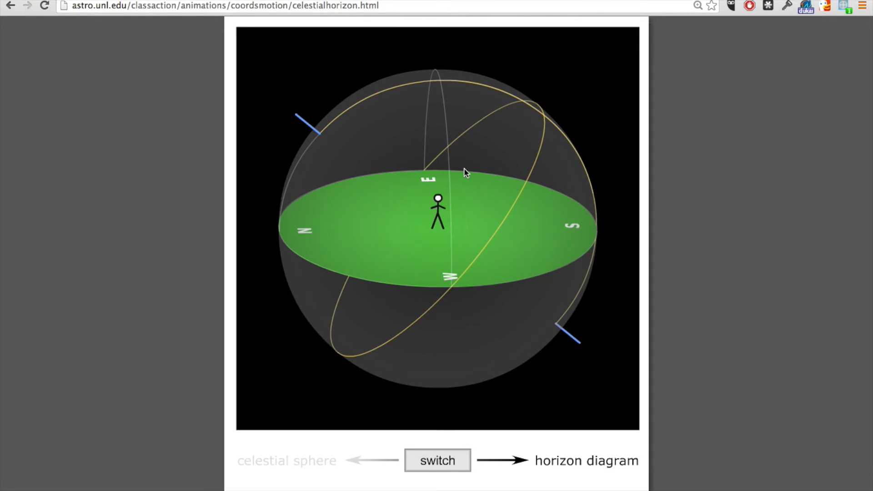